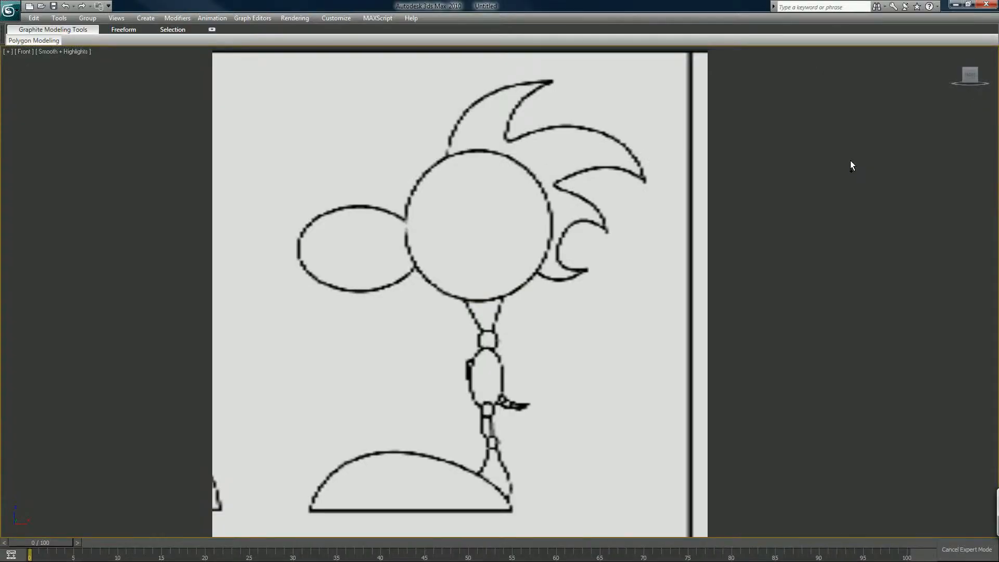
mouse_move(738, 207)
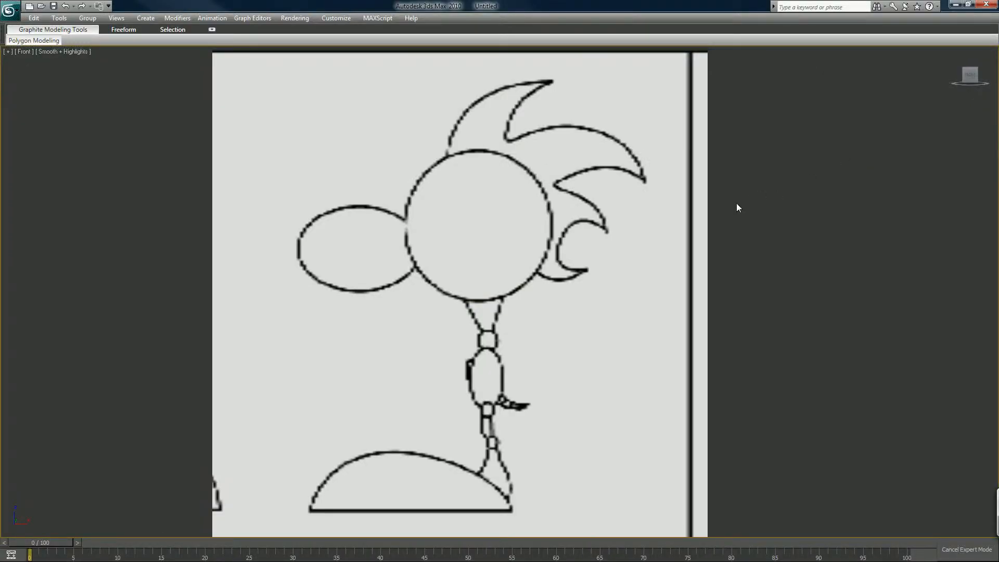
Exit Expert Mode to restore the toolbars and command panel around the Front view
key(ctrl)
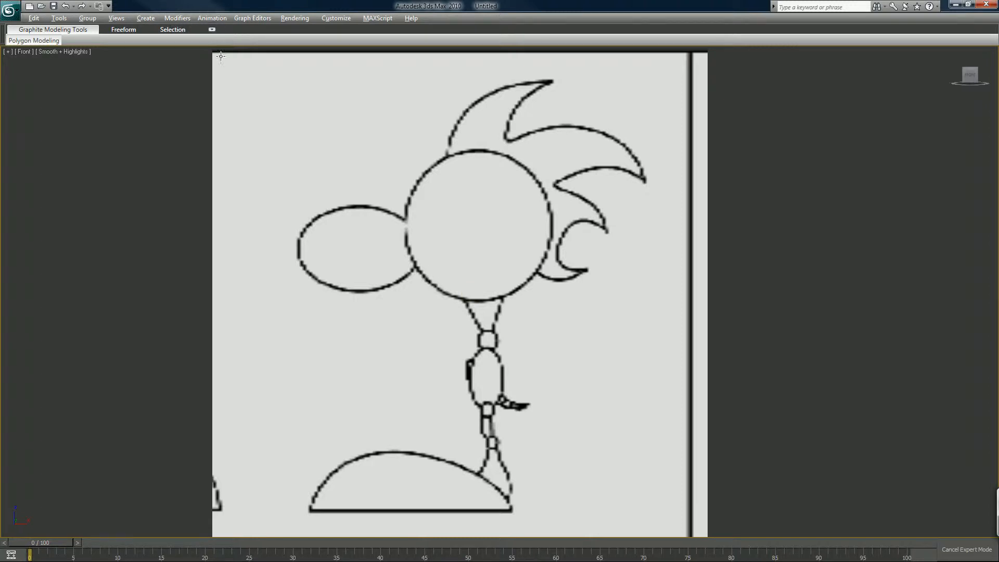
mouse_move(214, 79)
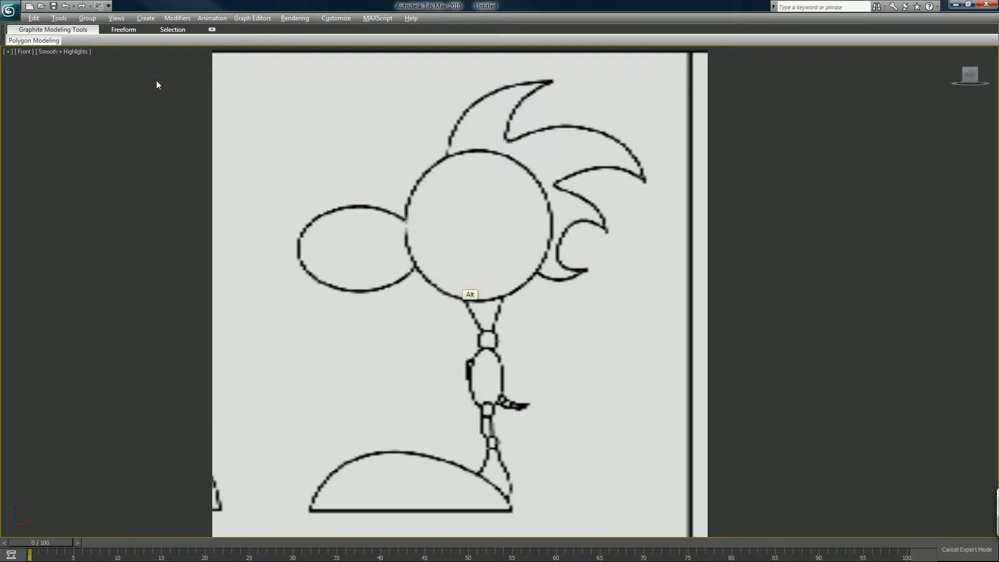
click(145, 17)
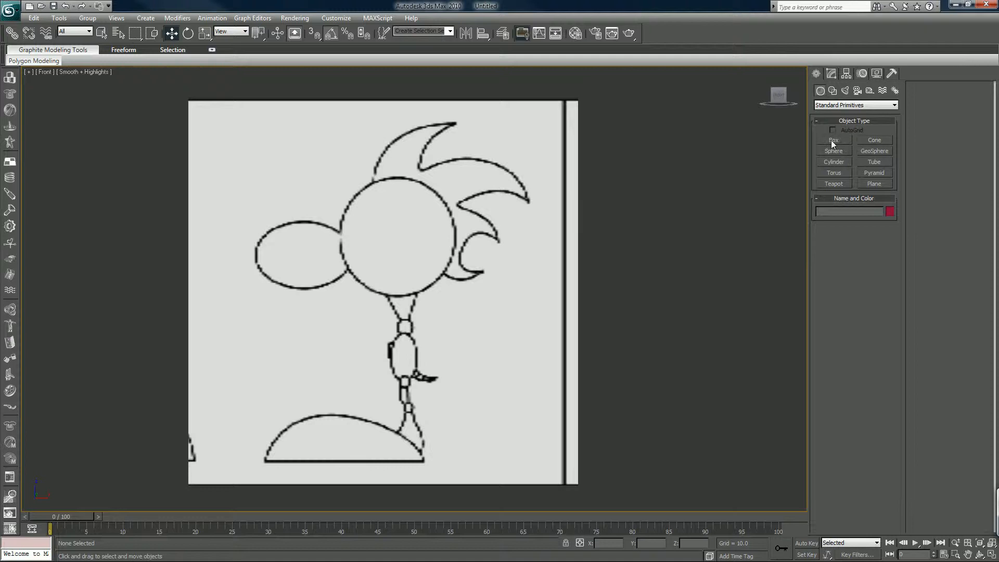
Draw a sphere over the head circle and Shift-drag a copy left onto the nose
click(834, 151)
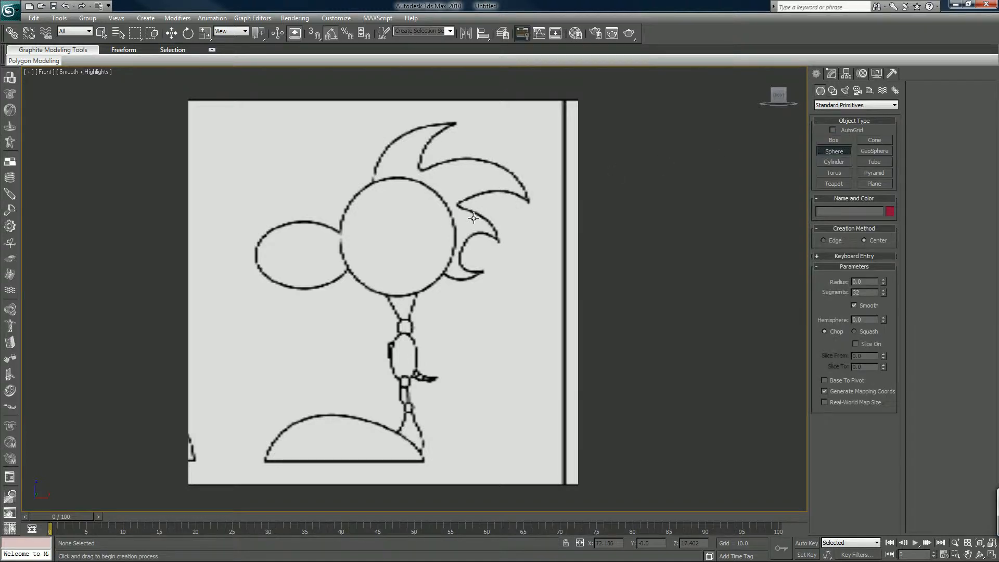
drag(397, 235, 437, 275)
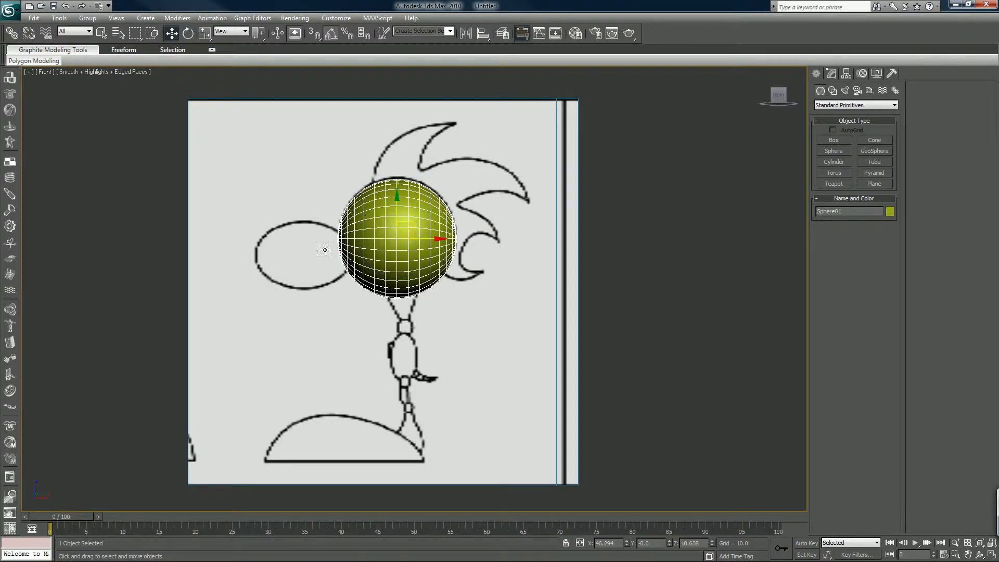
drag(414, 239, 319, 239)
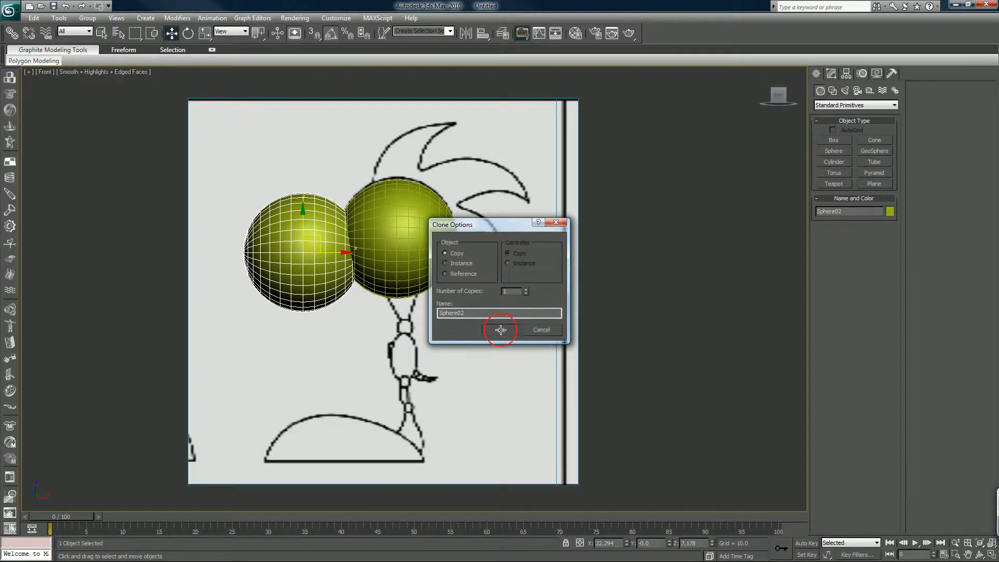
click(500, 329)
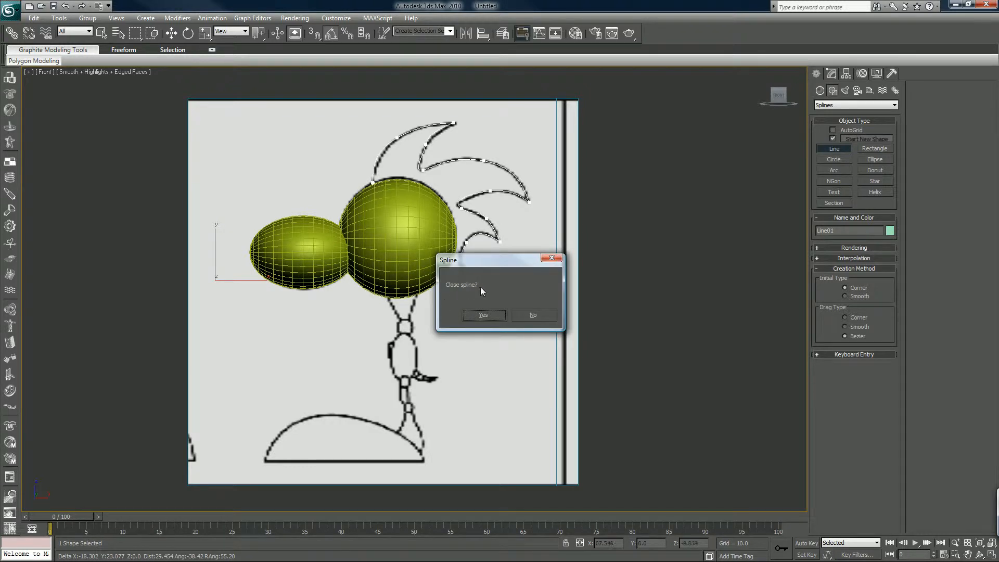
Close the traced hair-spike line into a closed spline
click(532, 315)
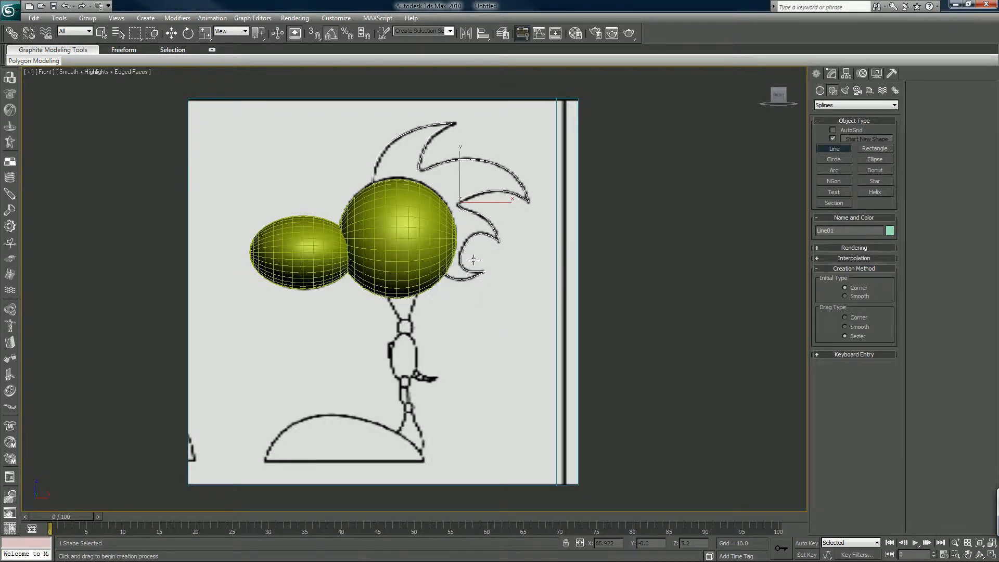
mouse_move(434, 313)
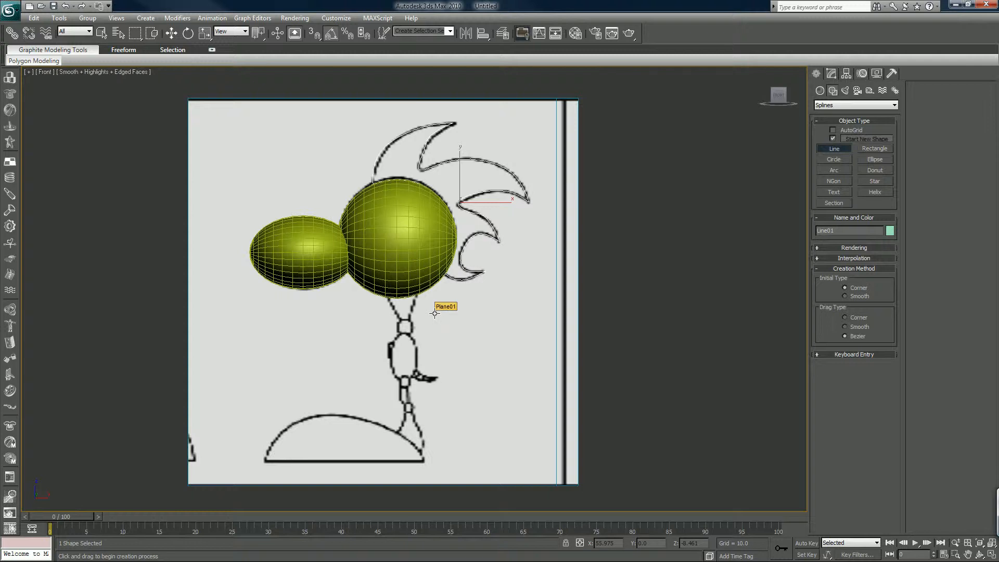
mouse_move(733, 134)
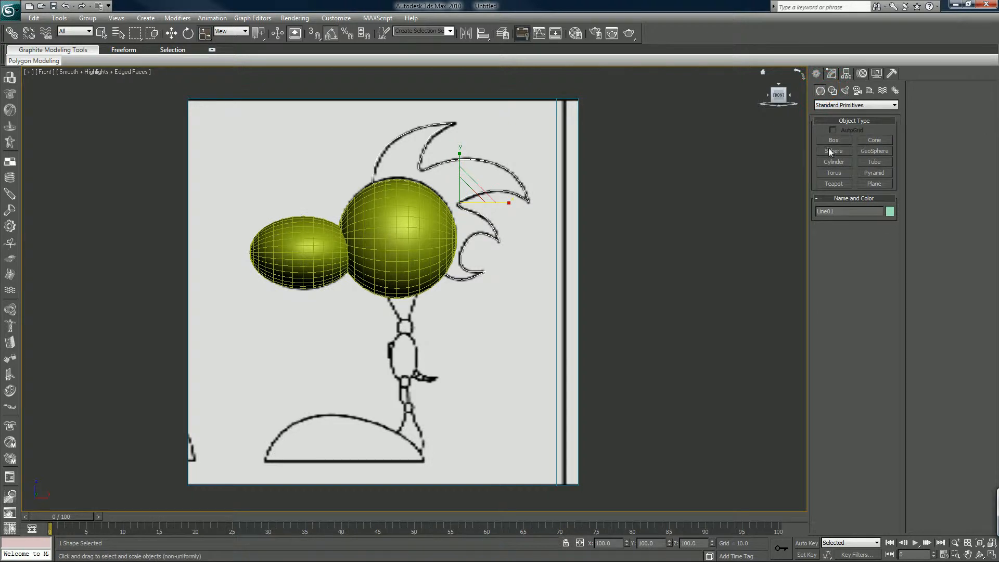
Pick the Sphere primitive to add a small sphere at the neck joint
click(834, 151)
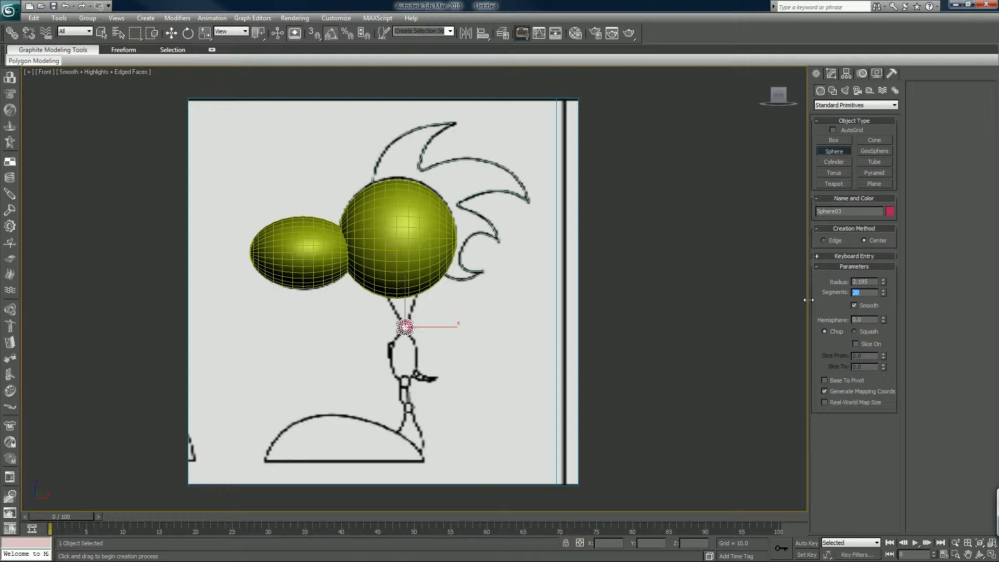
mouse_move(679, 262)
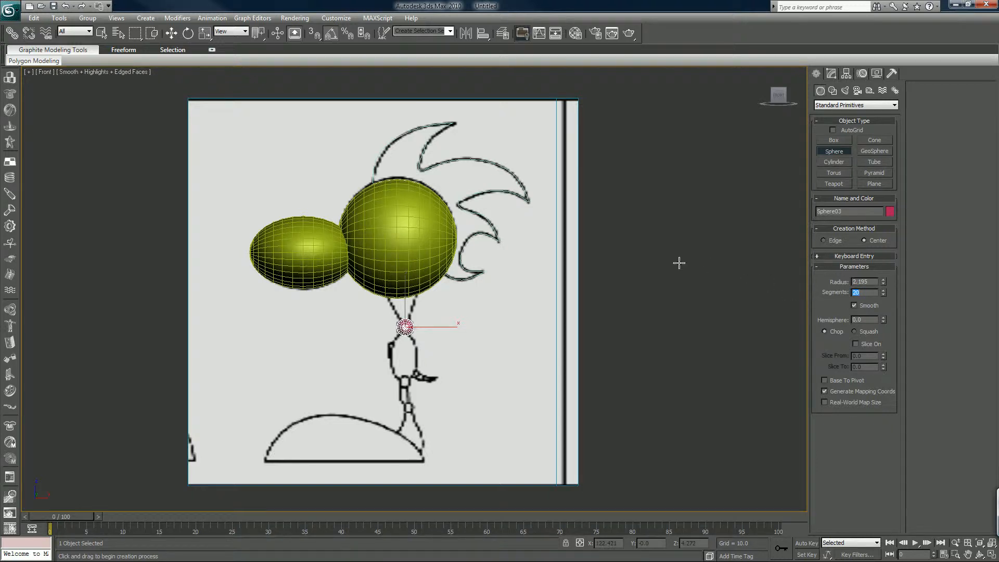
mouse_move(424, 282)
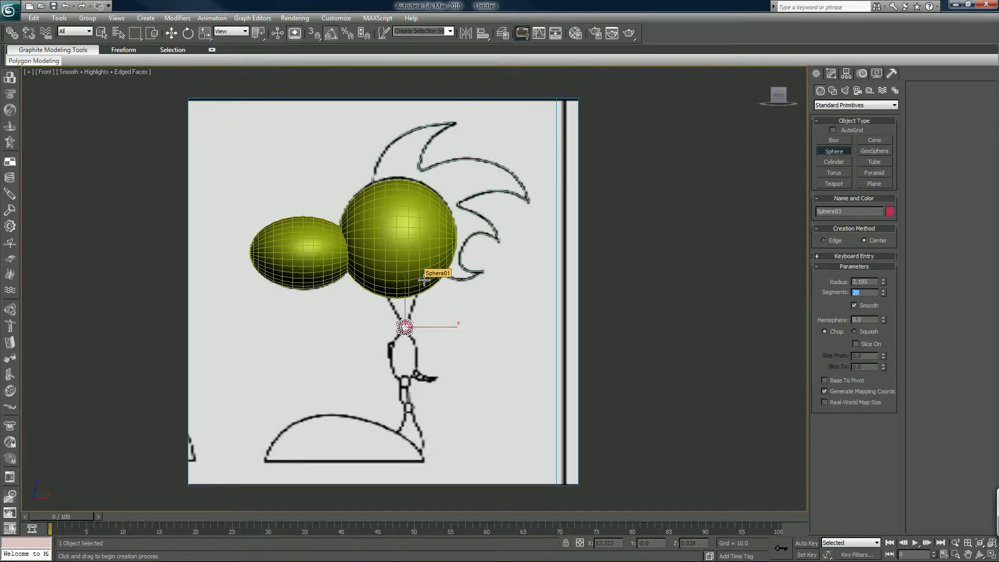
mouse_move(422, 280)
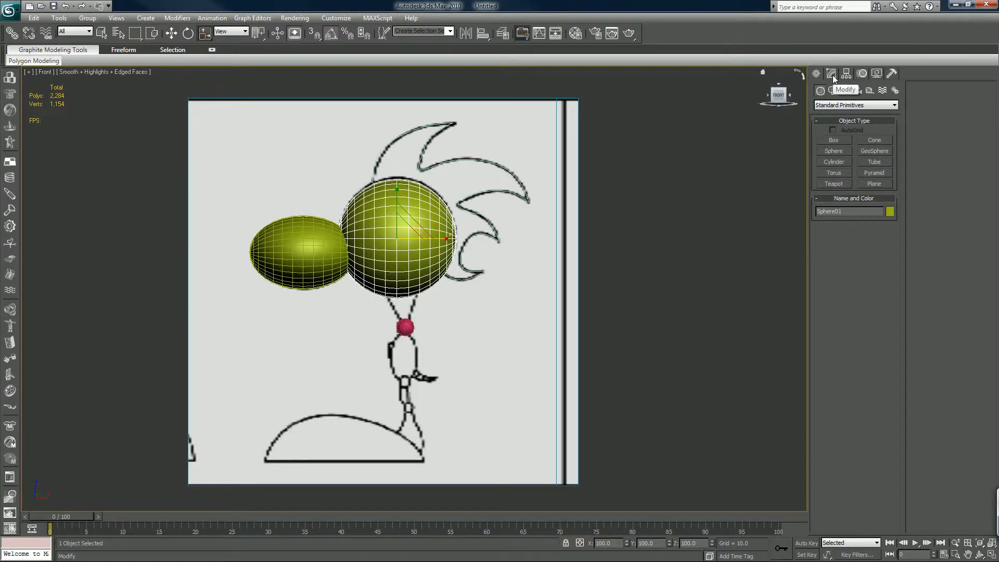
Reduce Sphere01's Segments value in the Modify panel for a coarser head mesh
click(830, 74)
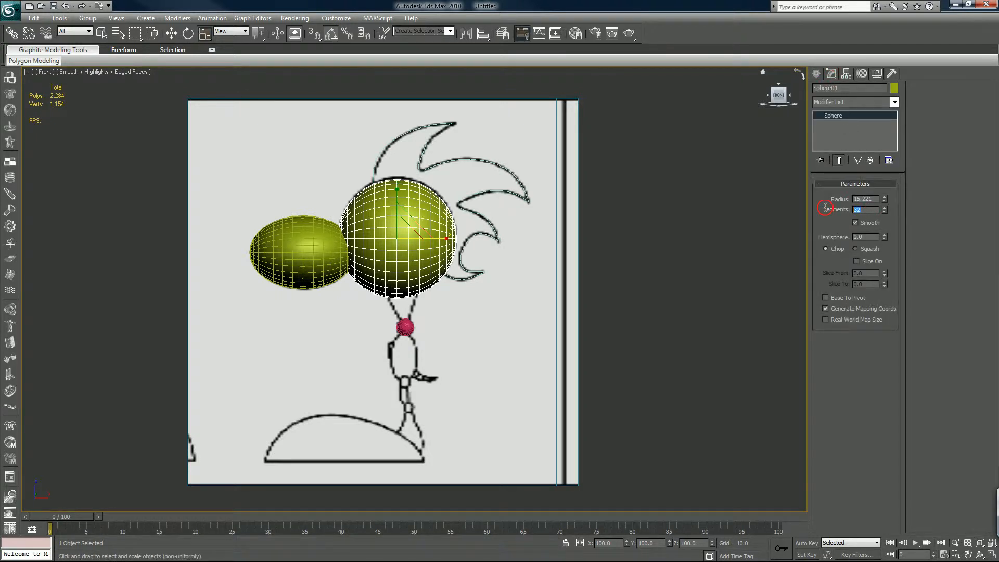
click(884, 211)
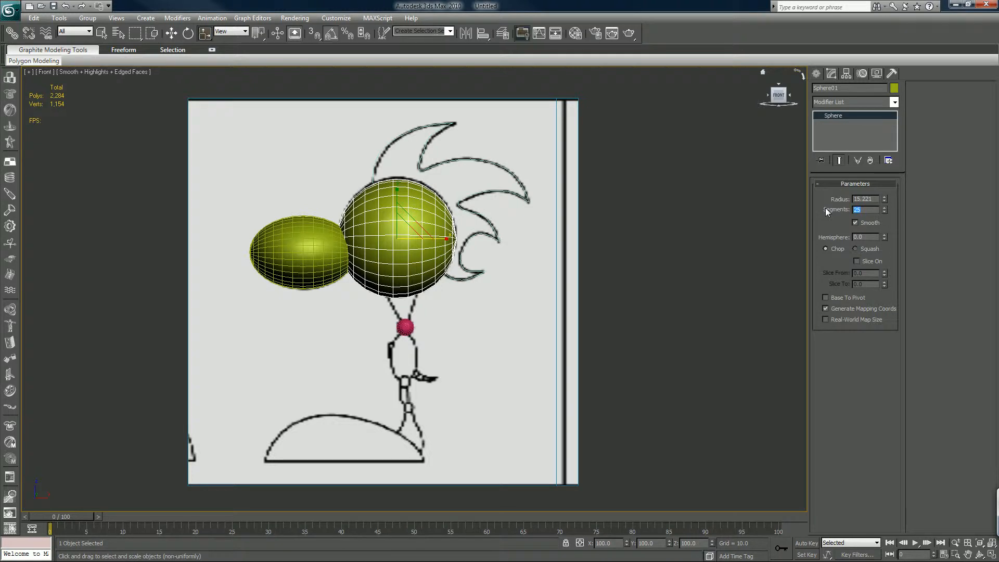
click(884, 212)
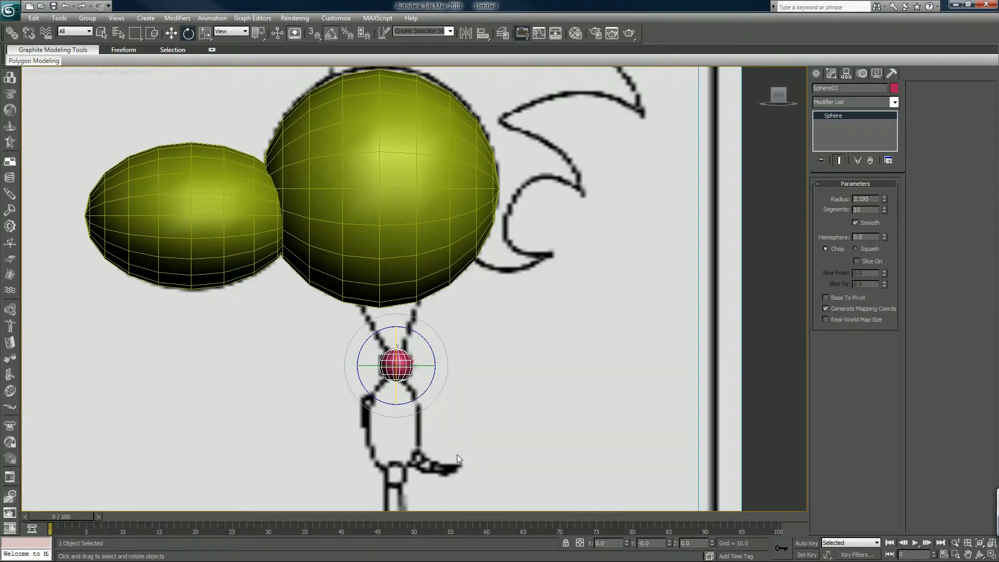
mouse_move(450, 459)
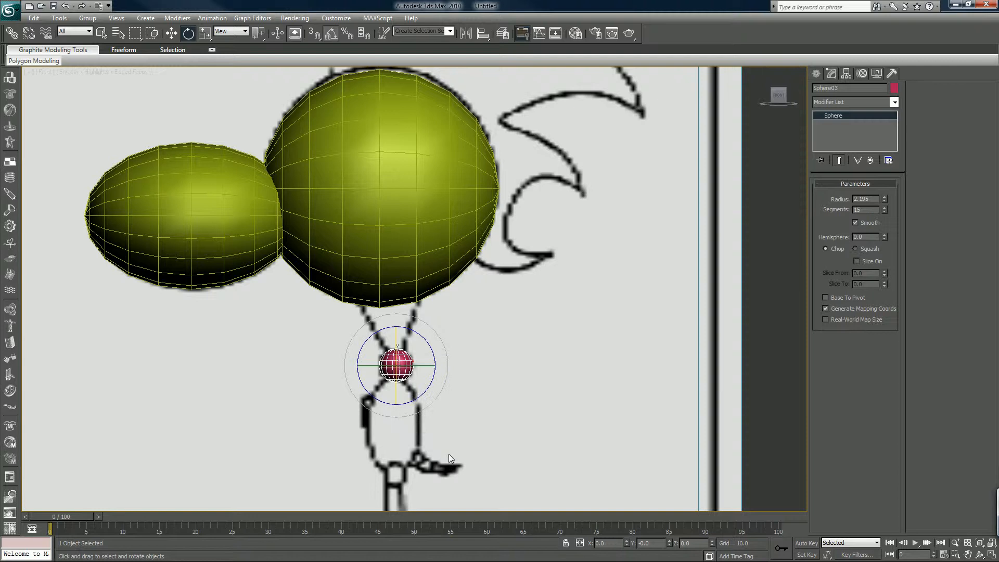
mouse_move(539, 468)
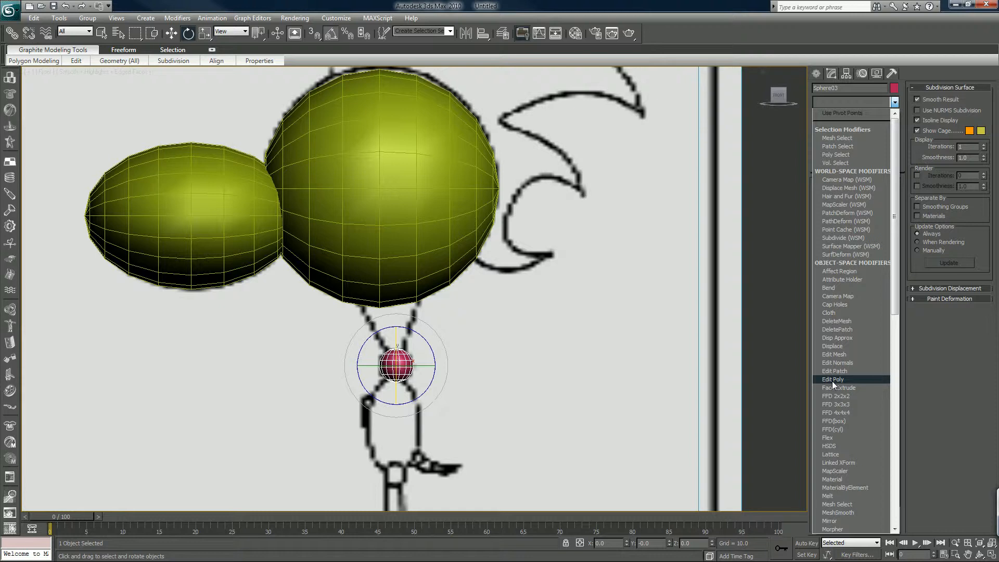
Convert the neck sphere to editable polygons, select its top polygons, and open Bevel settings
click(832, 379)
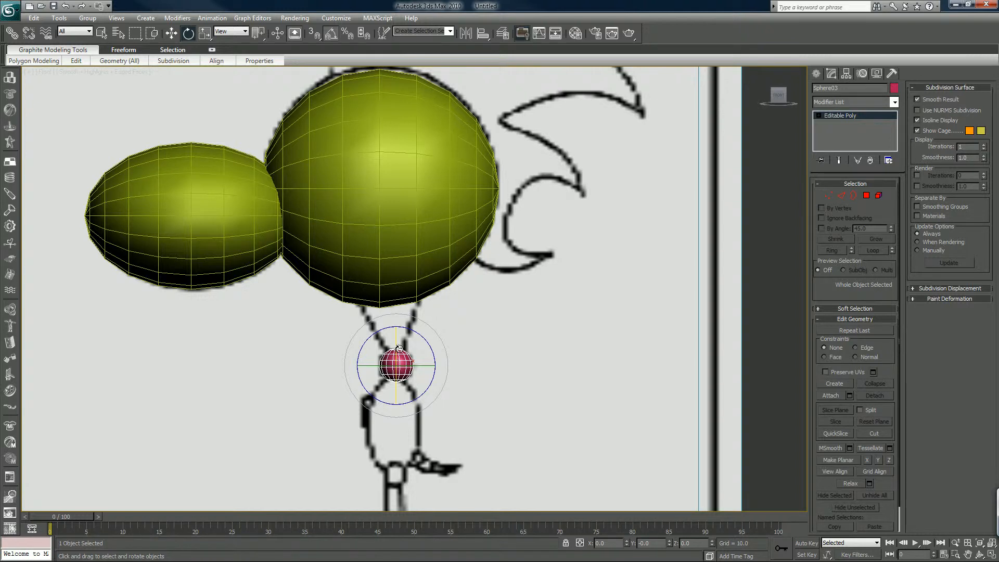
mouse_move(364, 325)
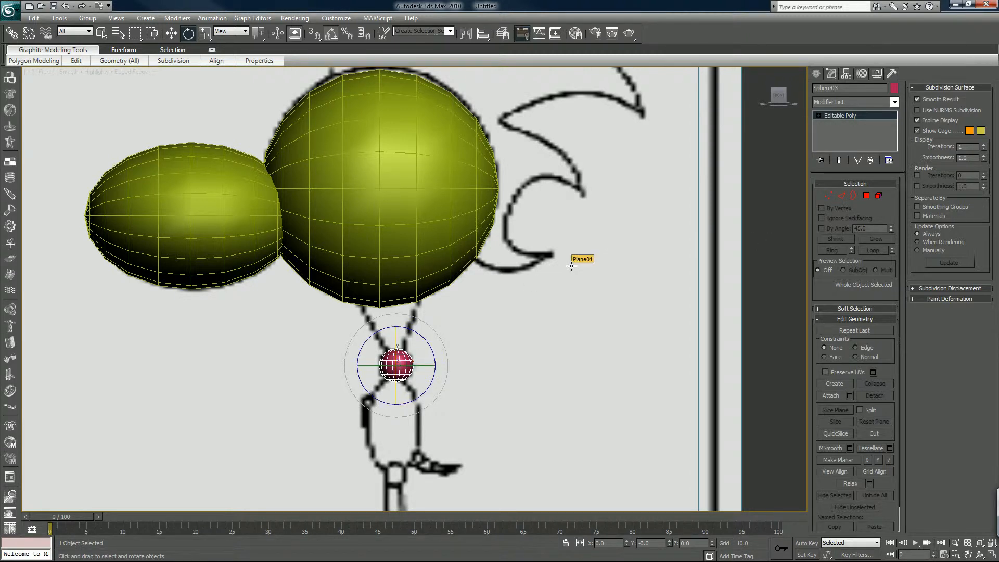
key(ctrl+x)
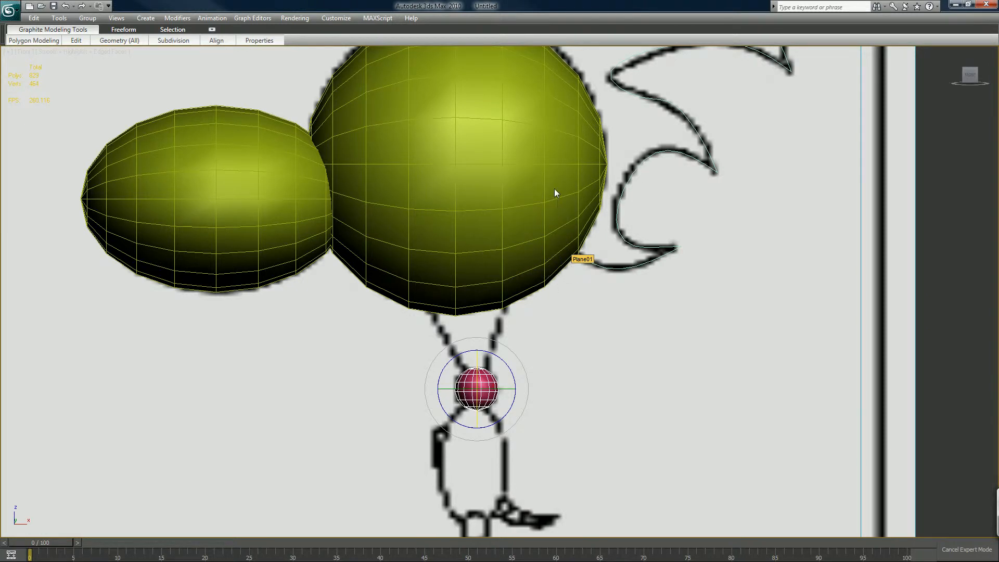
mouse_move(554, 225)
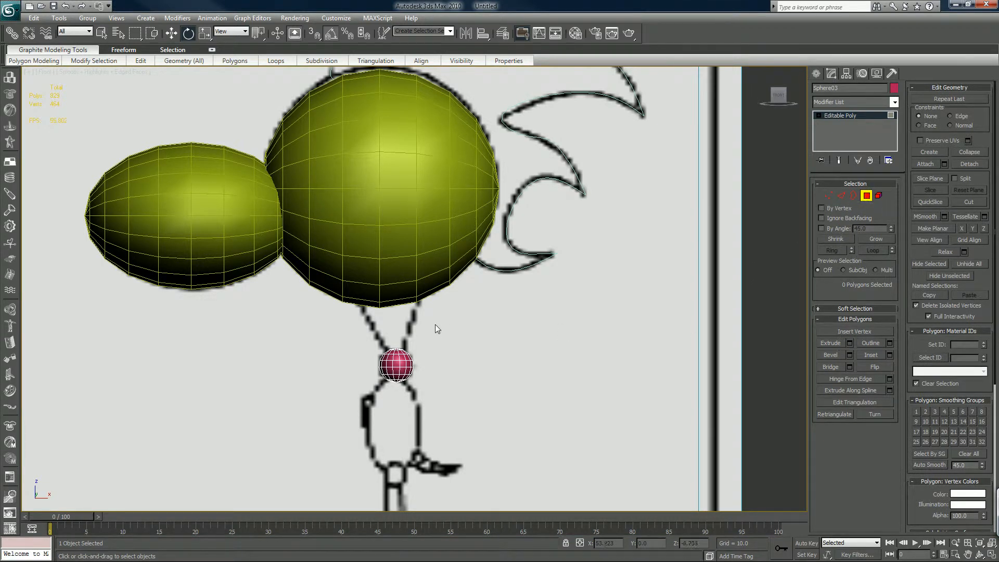
click(395, 363)
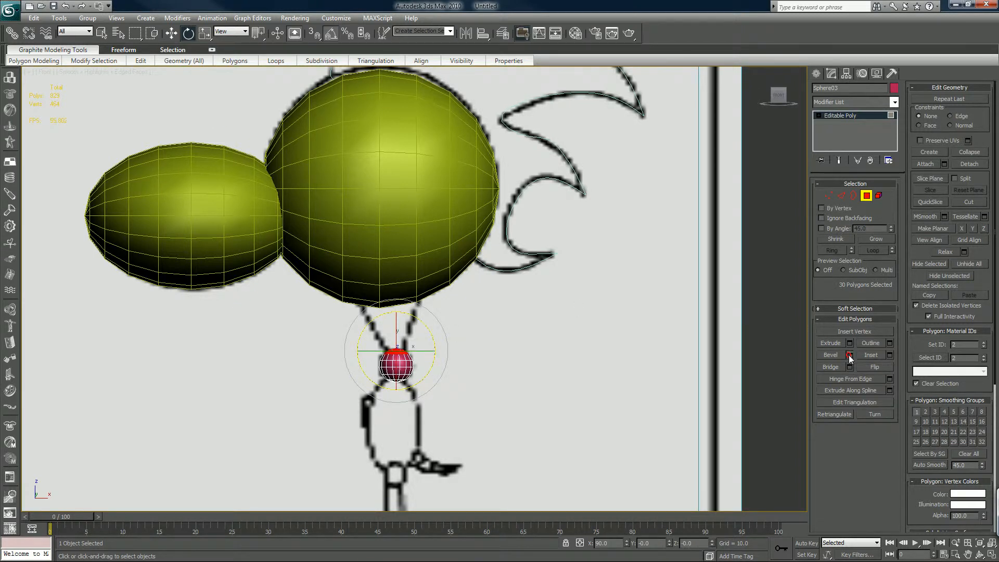
click(848, 355)
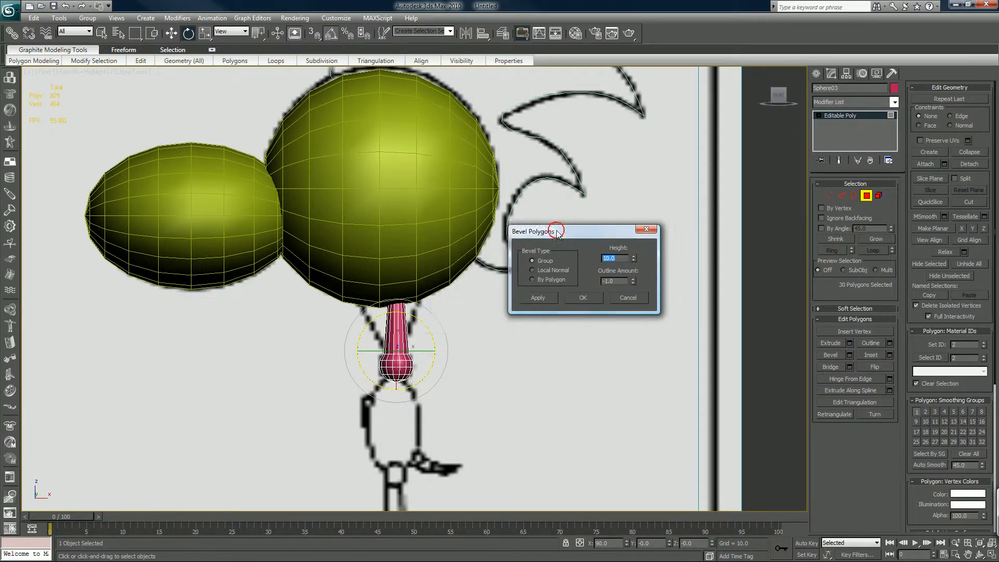
Bevel the neck's top polygons with Height about 9.7 and Outline 2.25
drag(537, 231, 577, 225)
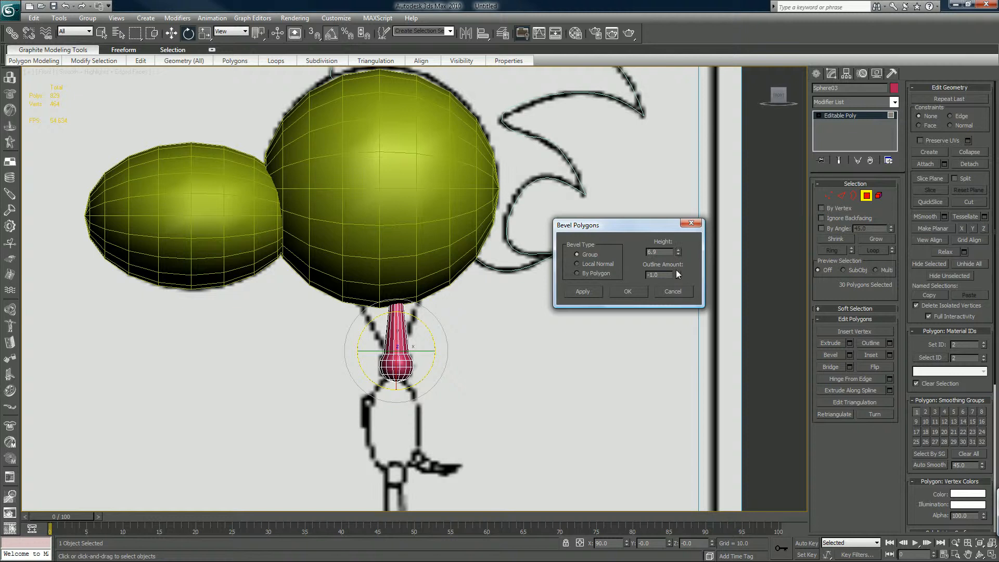
drag(679, 274, 679, 249)
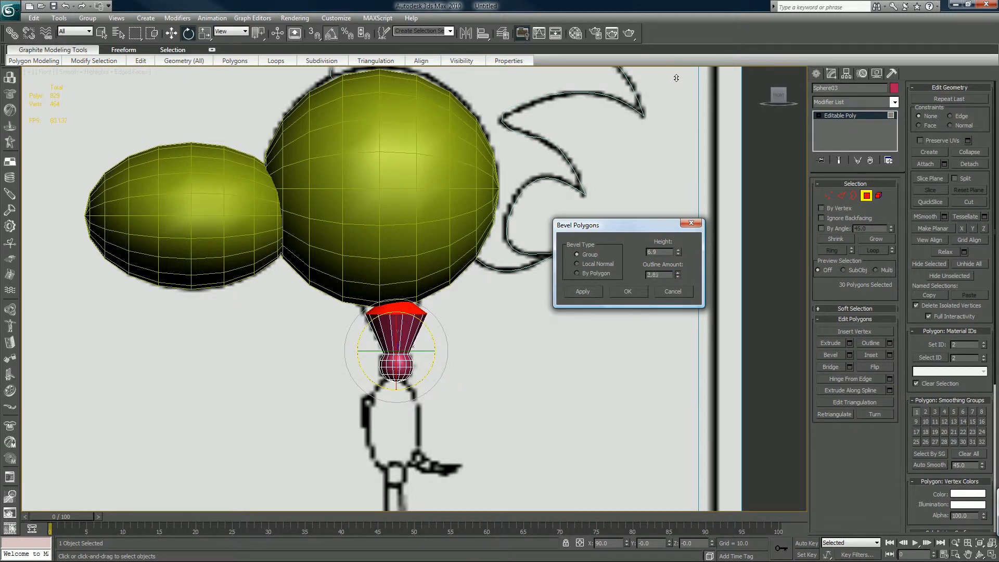
drag(678, 247, 679, 251)
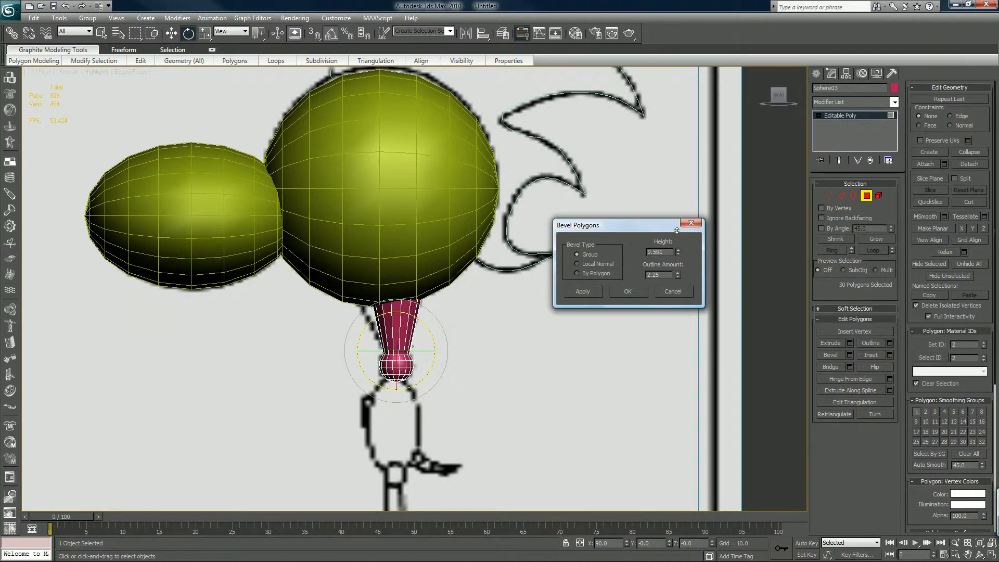
click(581, 291)
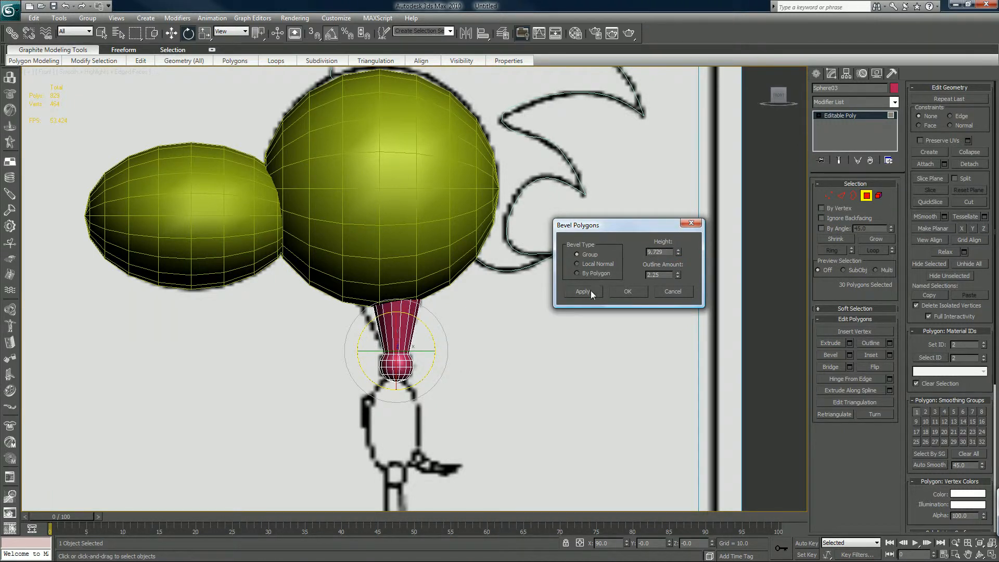
click(581, 292)
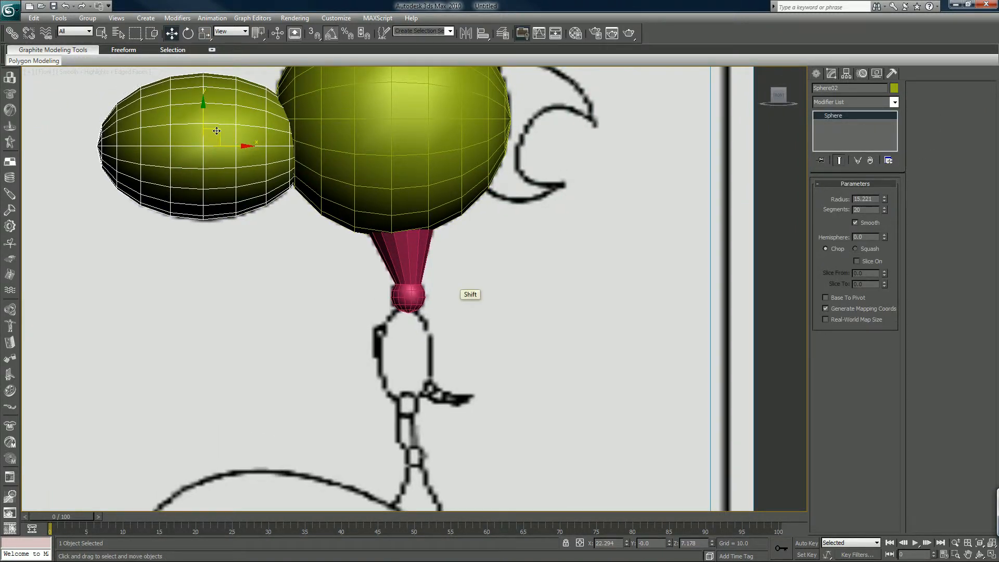
Clone the oval sphere, rotate it 90° upright, set Radius 7.082, and place it under the neck
drag(217, 130, 318, 309)
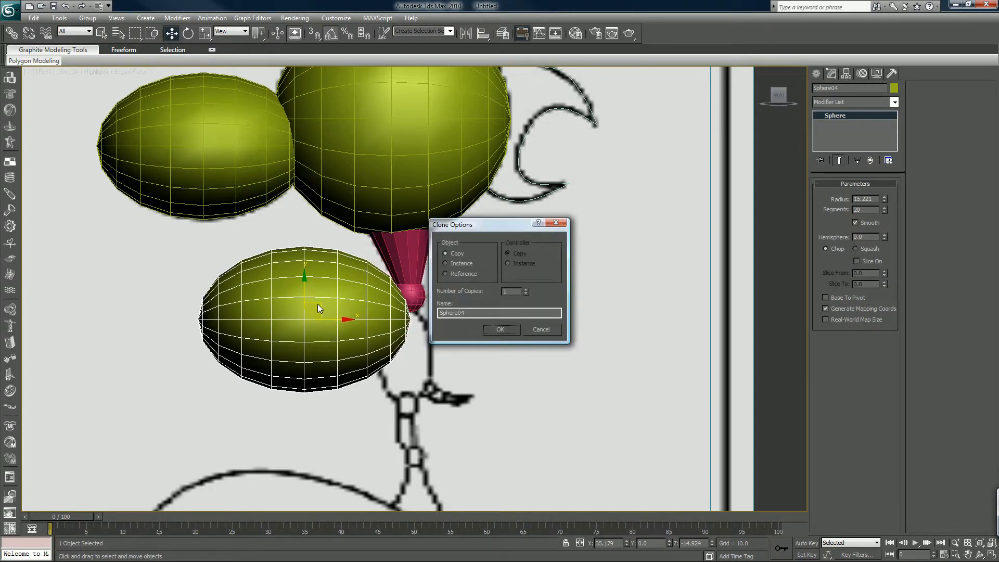
click(500, 330)
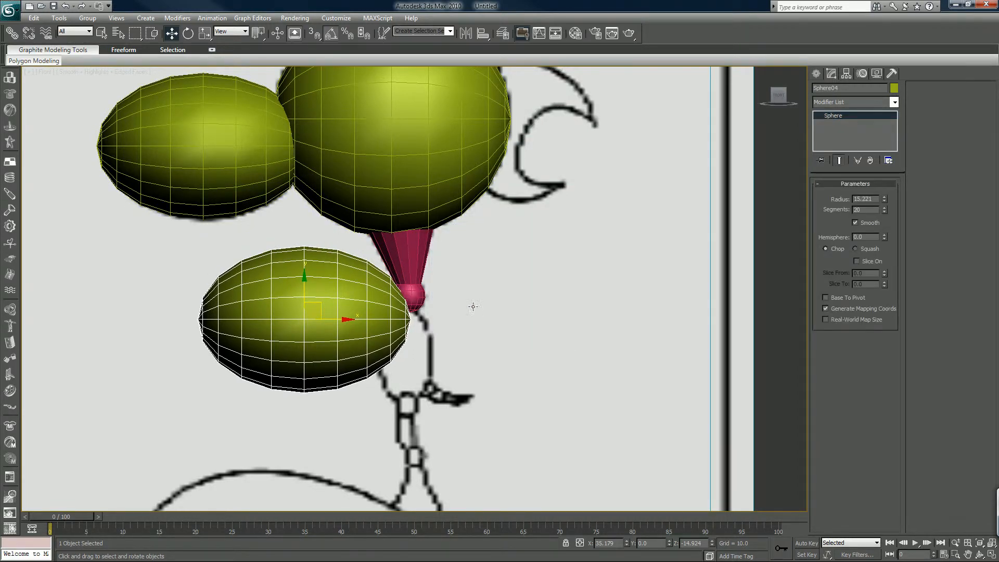
drag(304, 312, 374, 307)
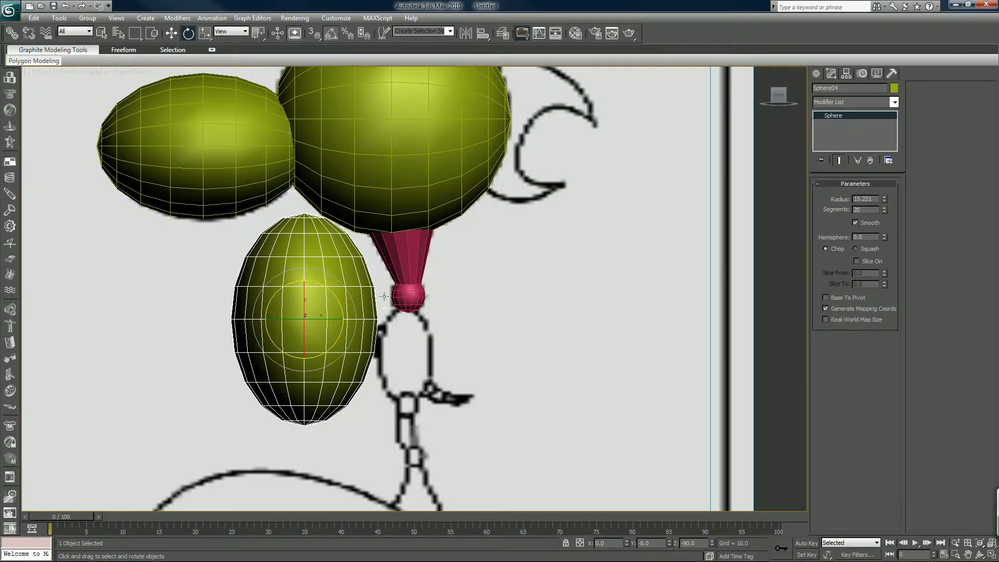
drag(866, 199, 867, 216)
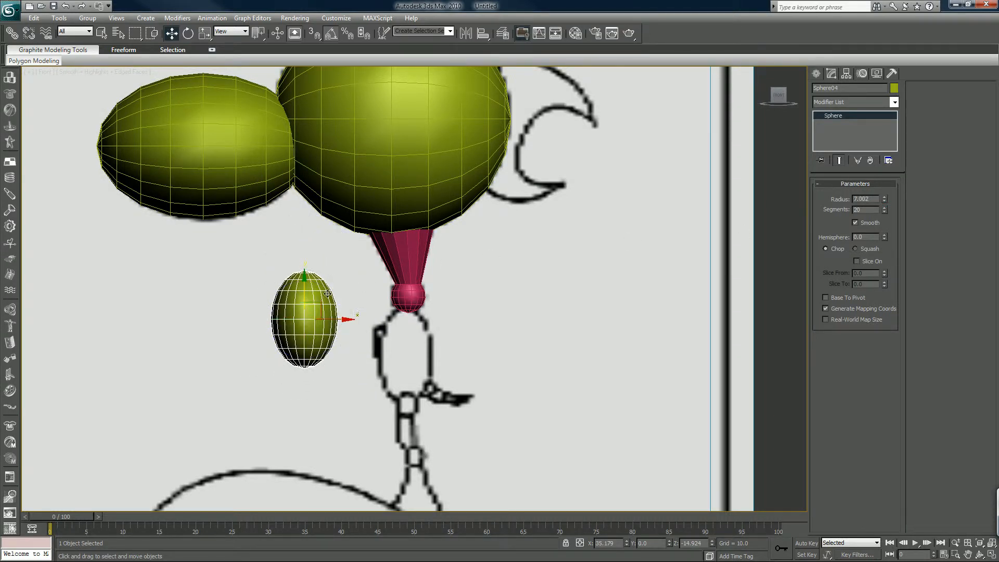
drag(306, 319, 408, 354)
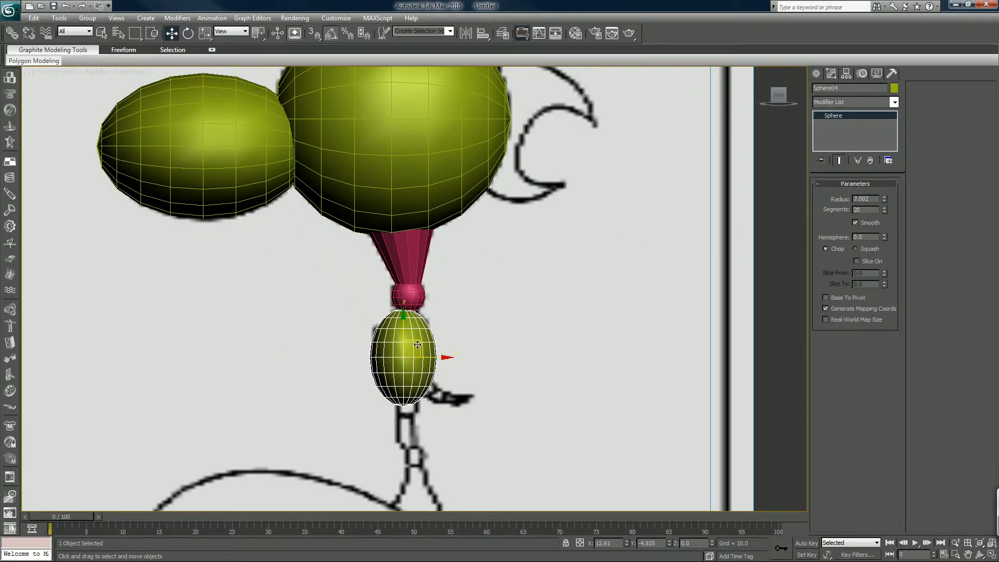
drag(418, 344, 419, 343)
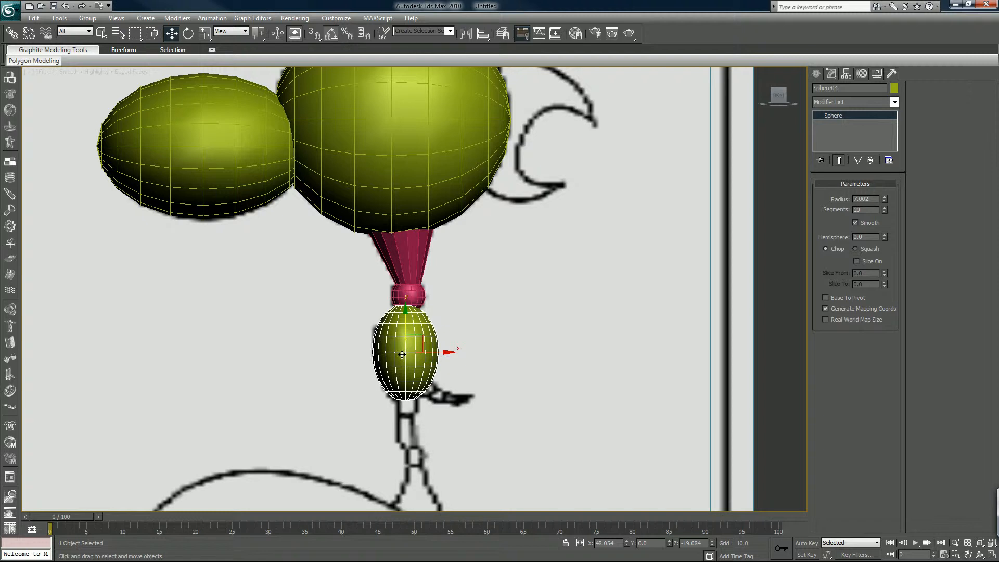
Switch to four viewports and move the character pieces to match the Left view sketch
key(alt+w)
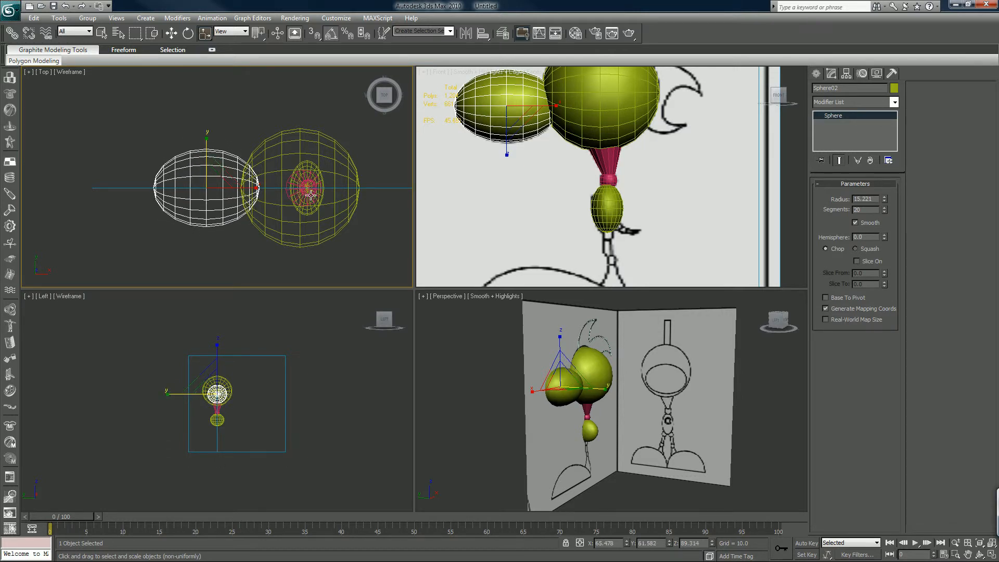
mouse_move(395, 213)
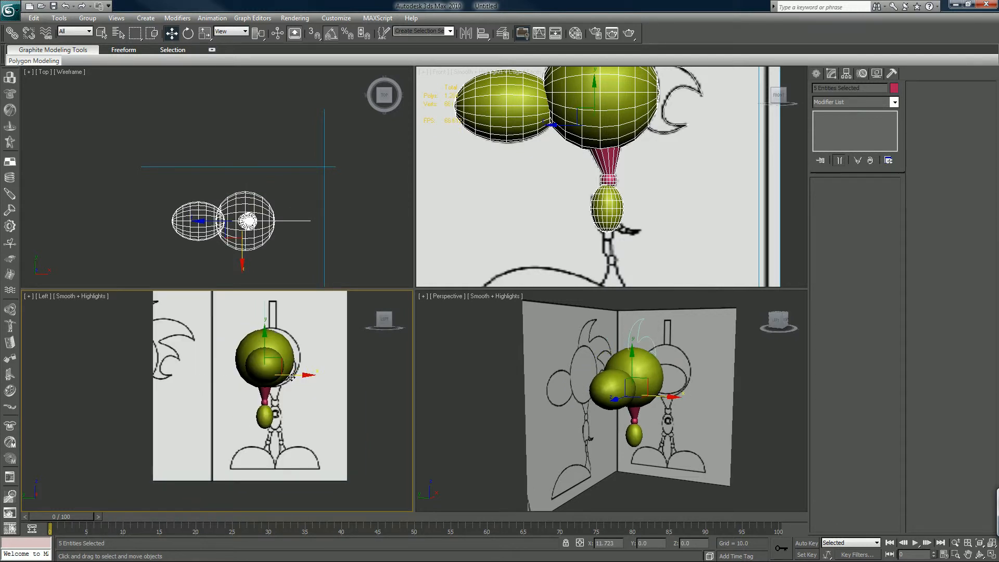
drag(274, 376, 296, 375)
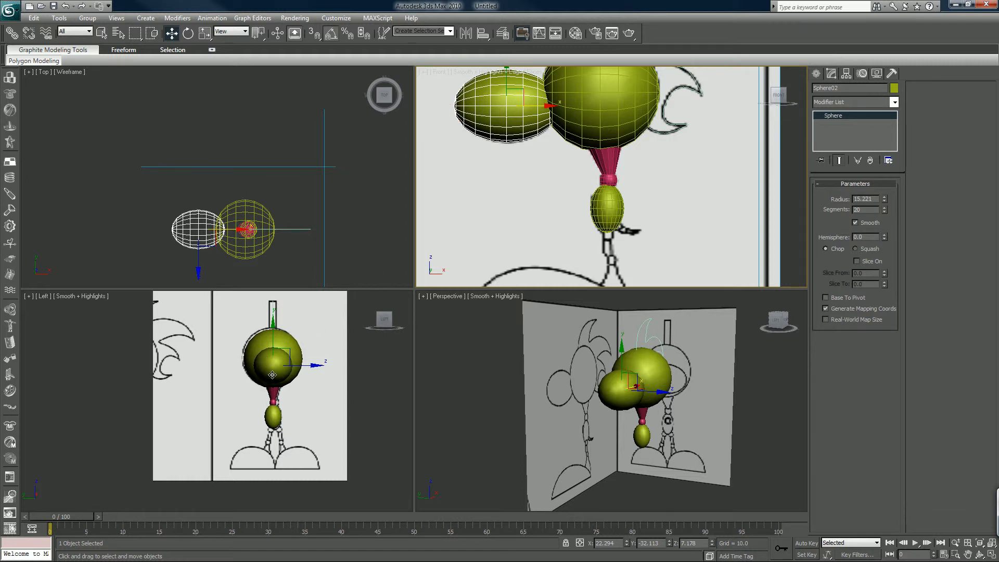
click(172, 32)
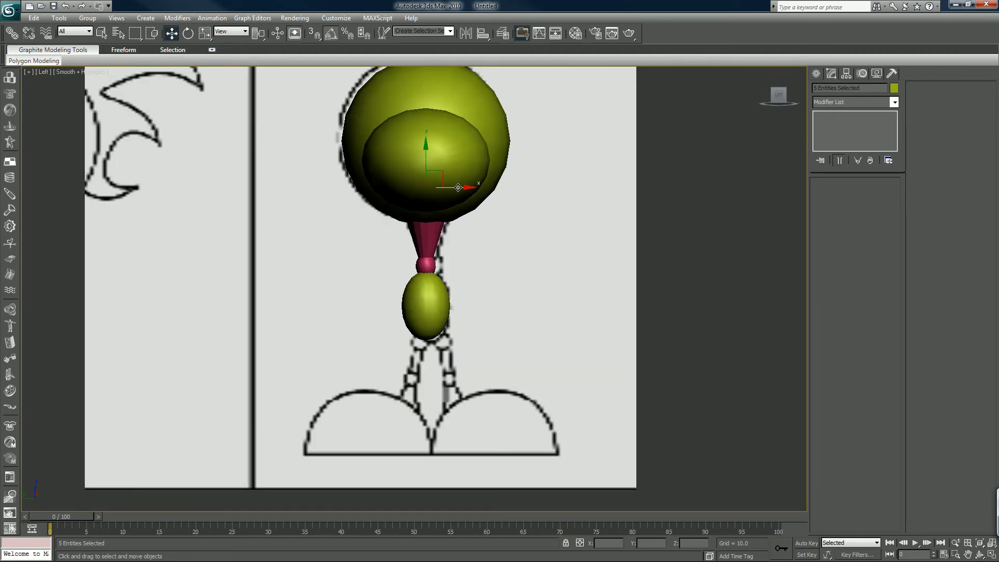
Pan the Left view down to the legs and deselect all pieces
drag(458, 187, 462, 188)
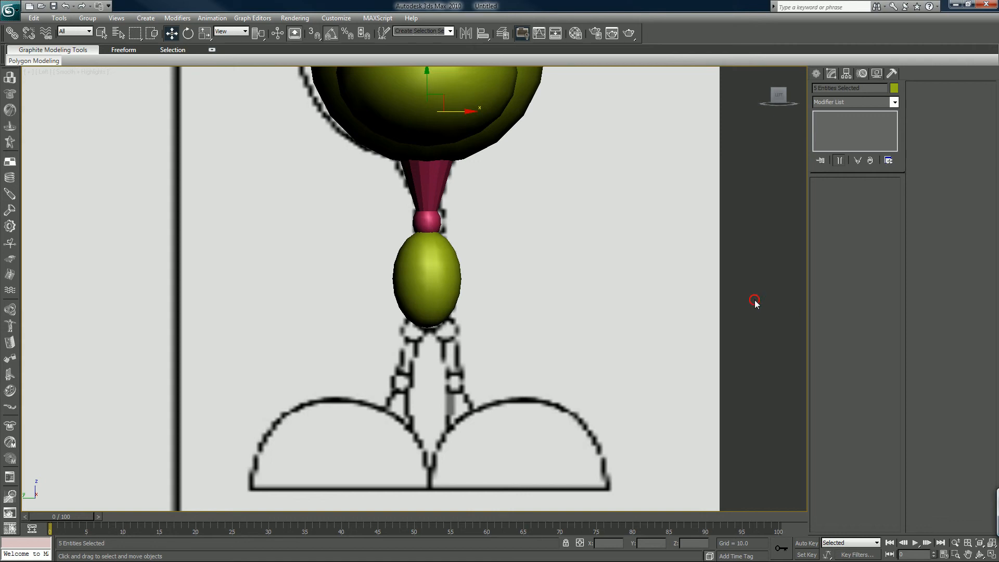
click(818, 74)
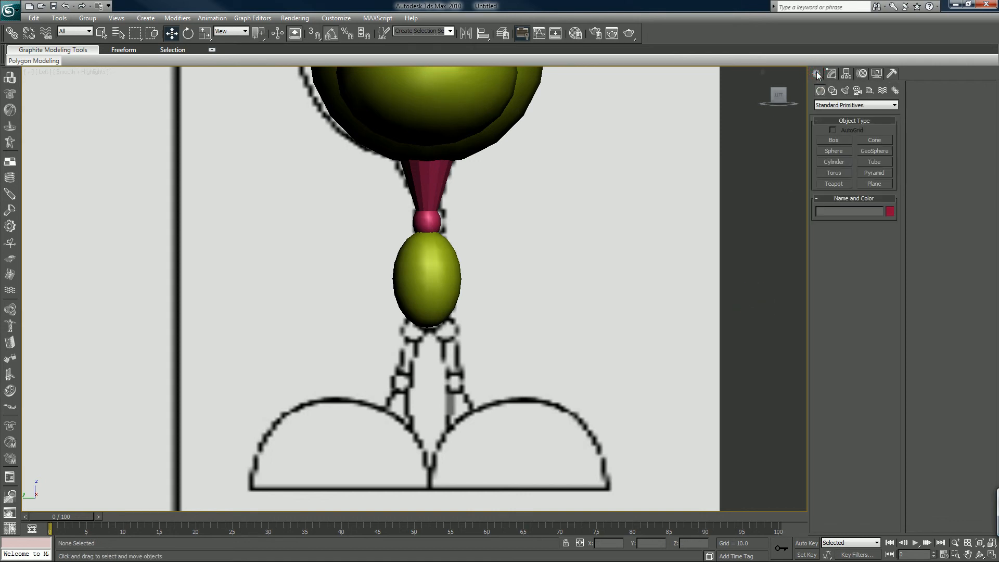
Create a sphere at the top of the left leg sketch, sized to fit the leg joint
click(834, 151)
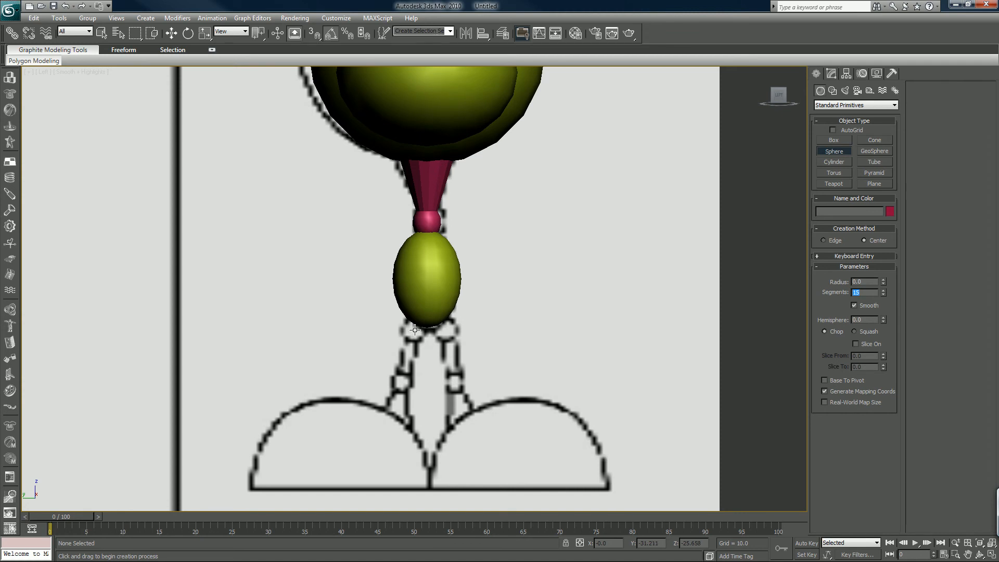
drag(415, 329, 420, 338)
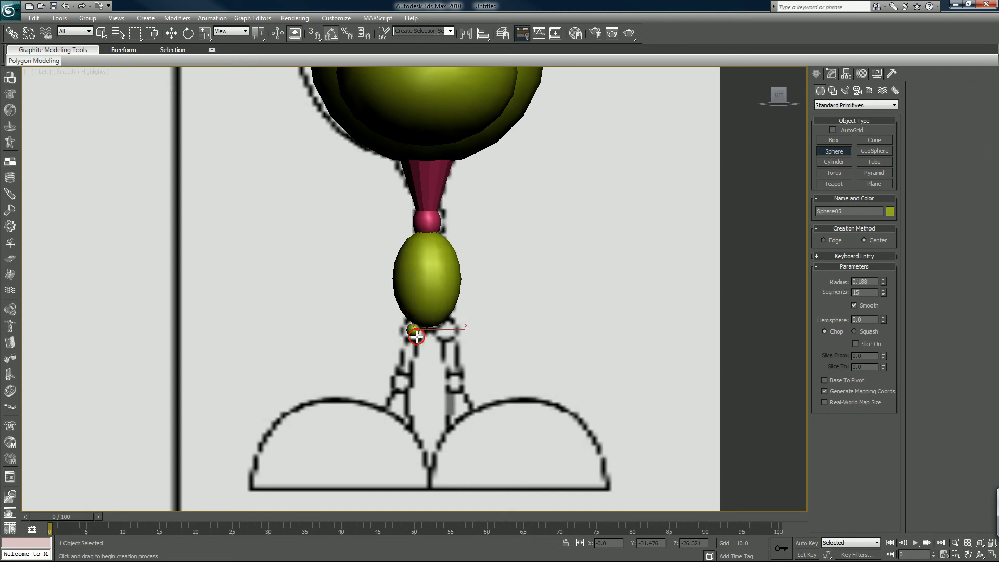
drag(418, 337, 449, 331)
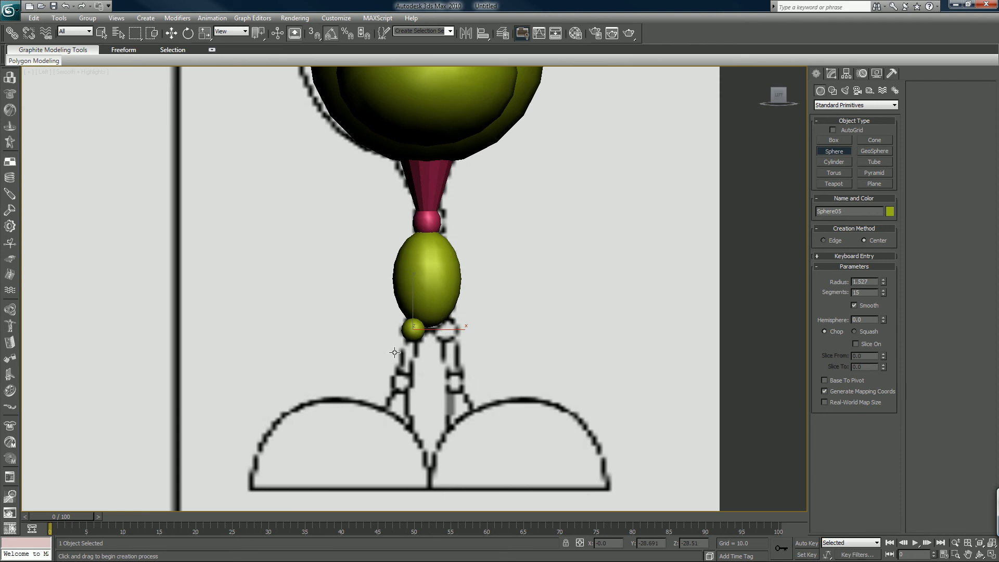
mouse_move(437, 303)
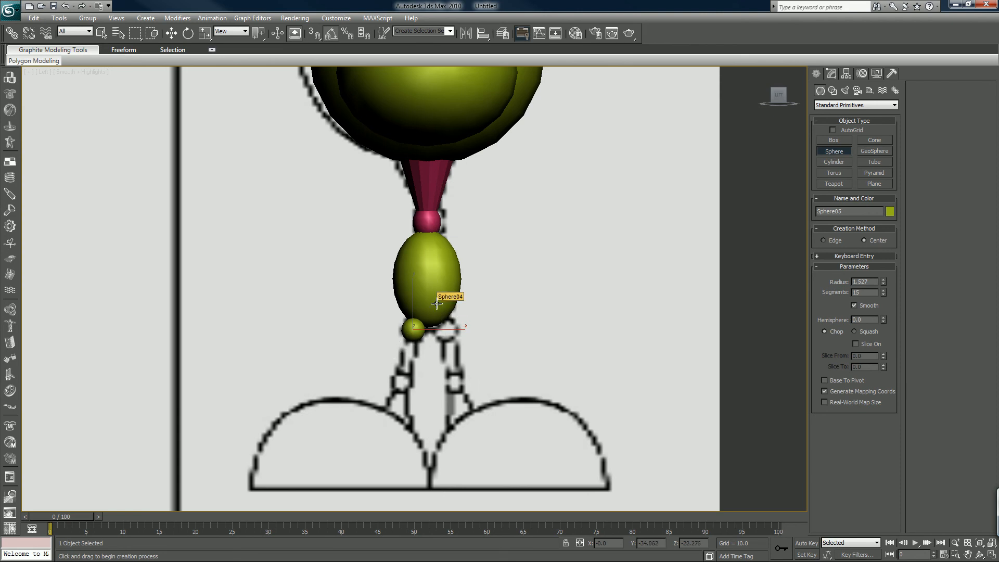